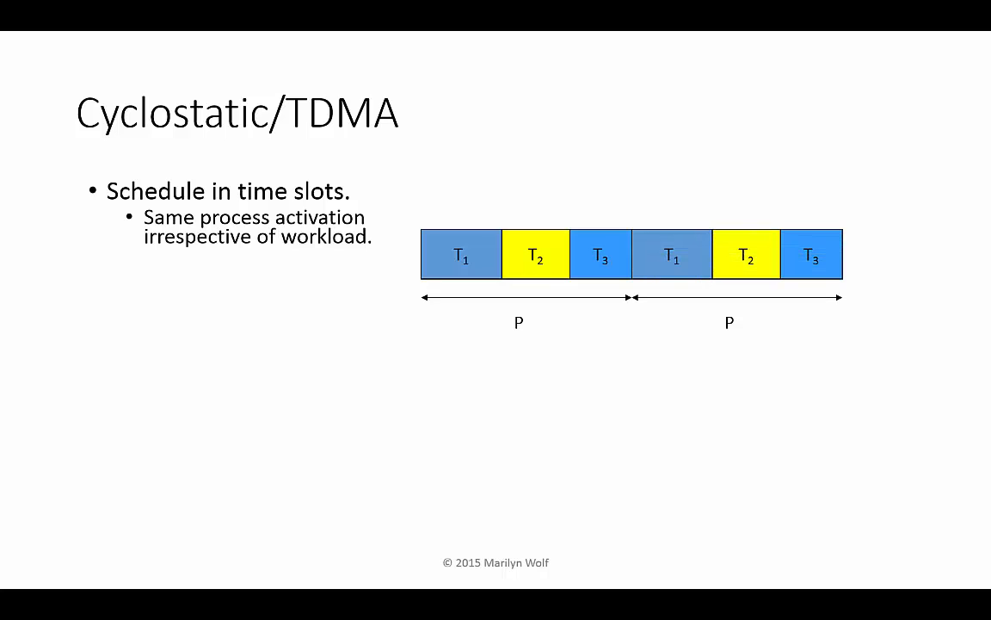
Reveal the remaining Cyclostatic/TDMA bullets and advance to the Round-robin slide.
key("right")
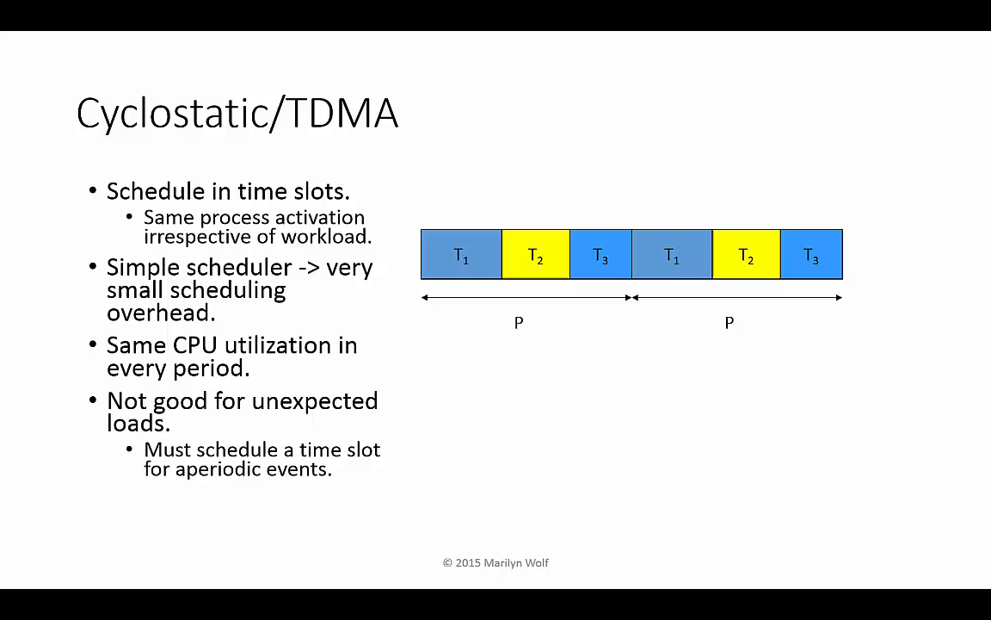
key("right")
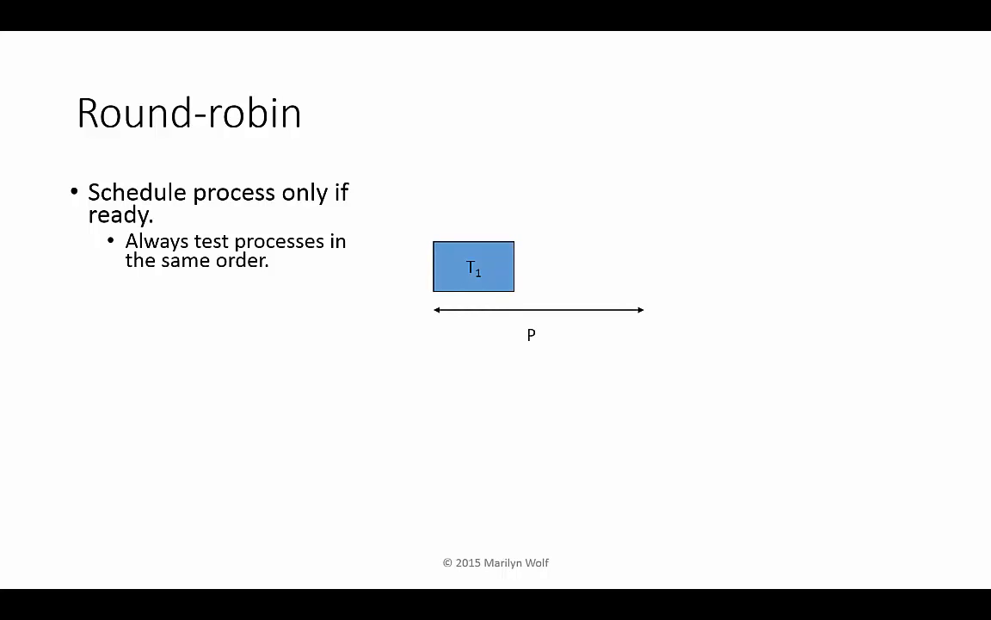
Play the T2 and two-period round-robin diagram animations, then reach the while(TRUE) loop slide.
key("right")
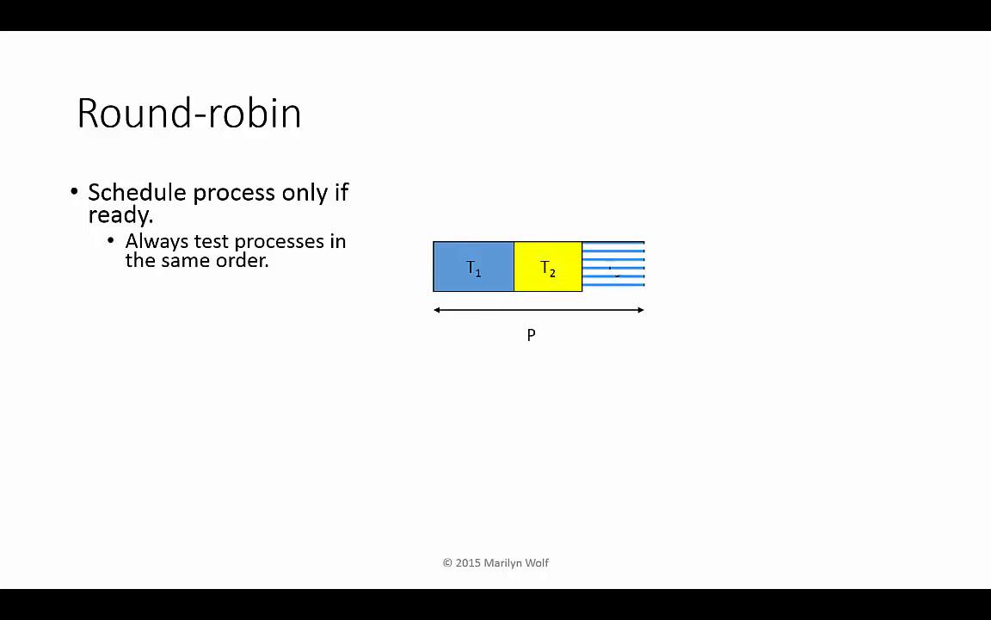
key("Right")
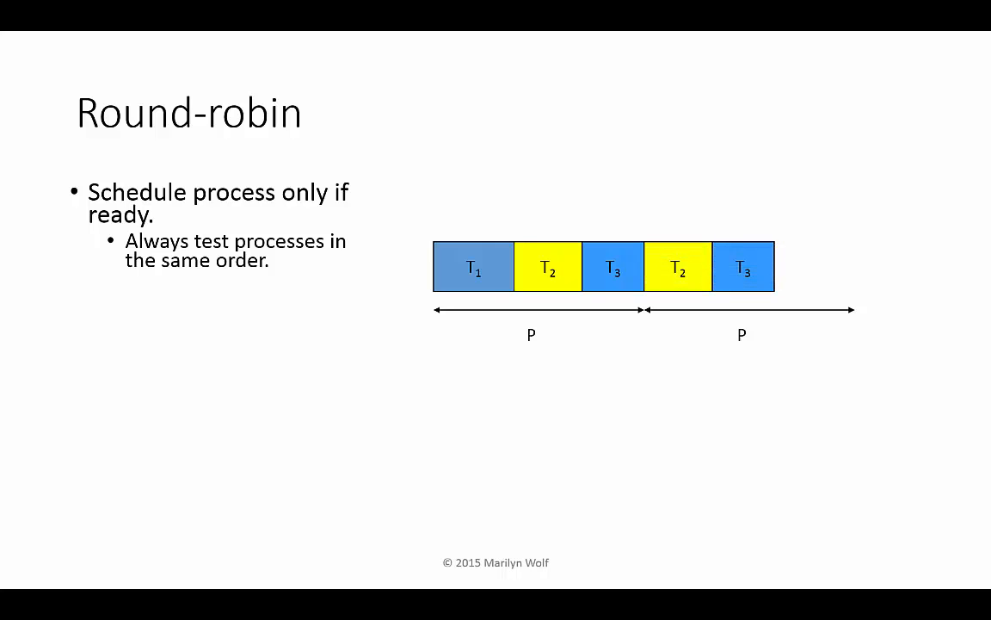
key("Right")
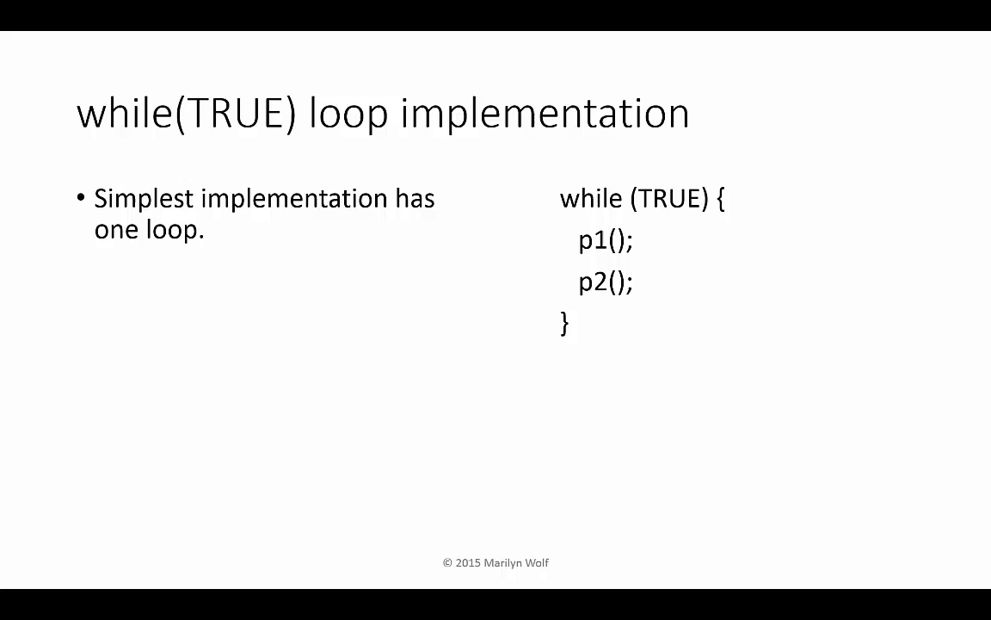
Advance past the while(TRUE) loop slide to the timer, pall(), P1(), P2() sequence diagram.
key("Right")
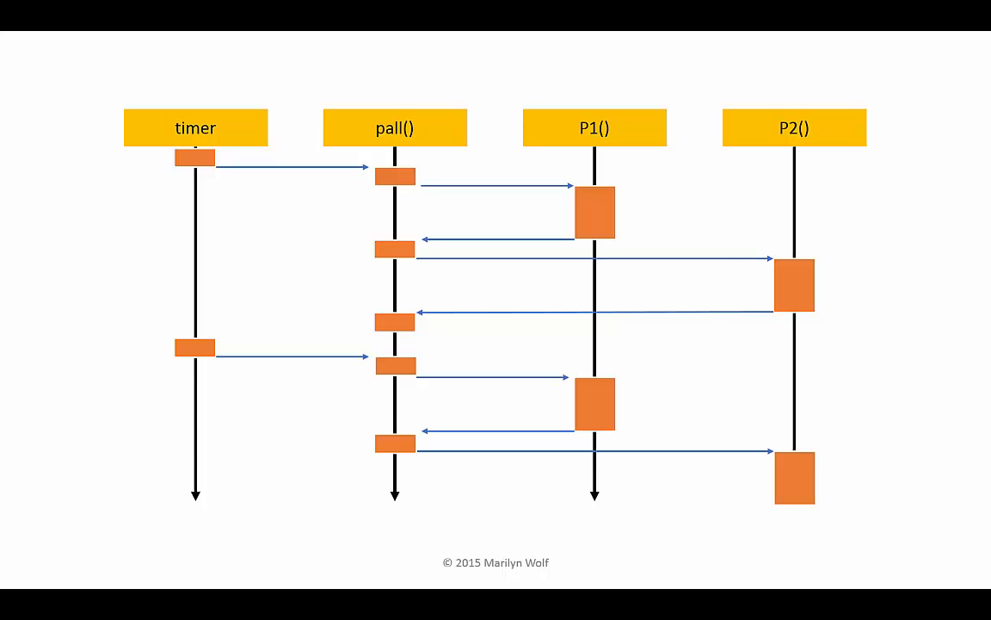
Show the Timer + counter slide with pall() code using p2count.
key("right")
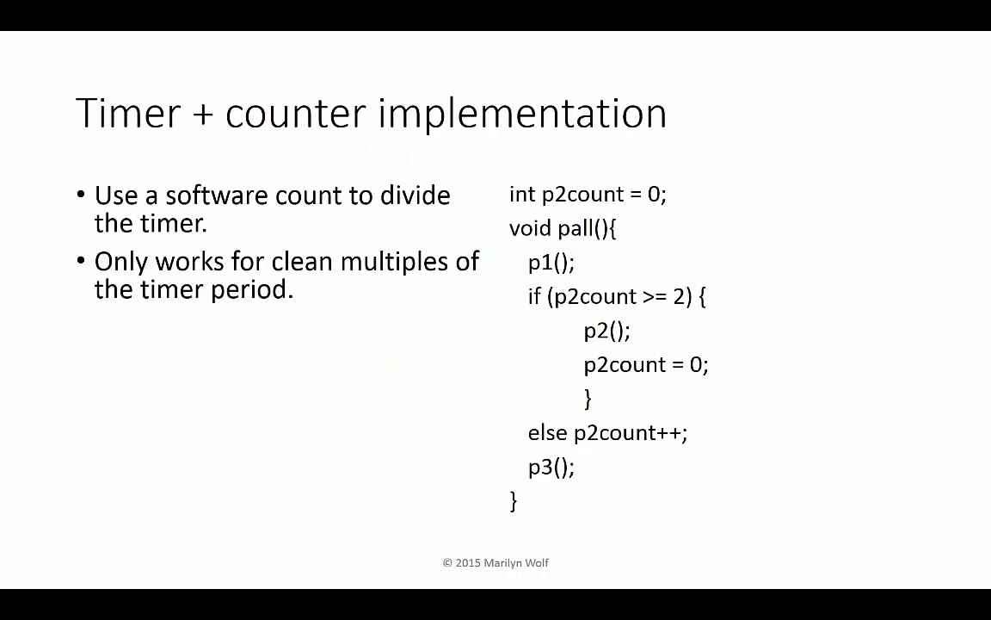